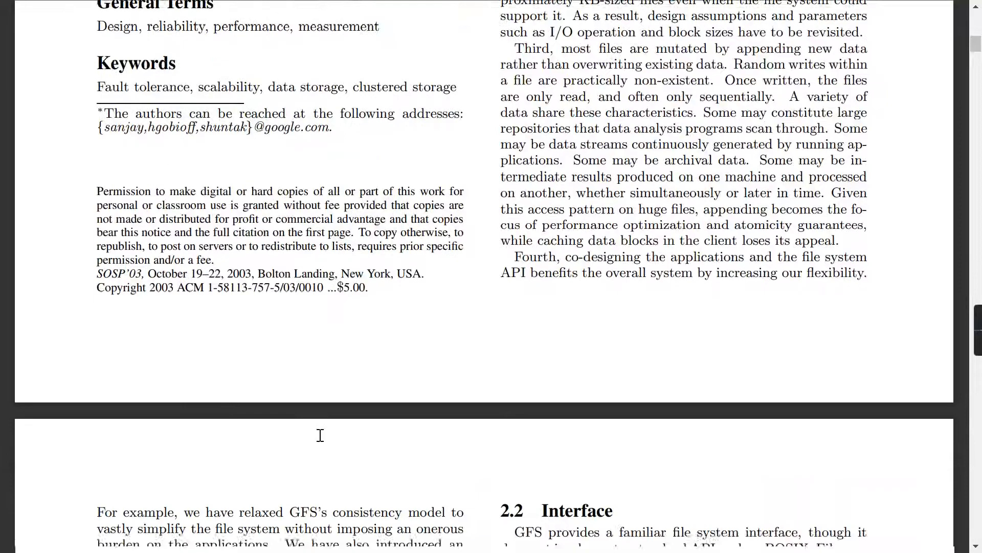
- Scroll the GFS paper down to Figure 1: GFS Architecture
scroll(down, 3)
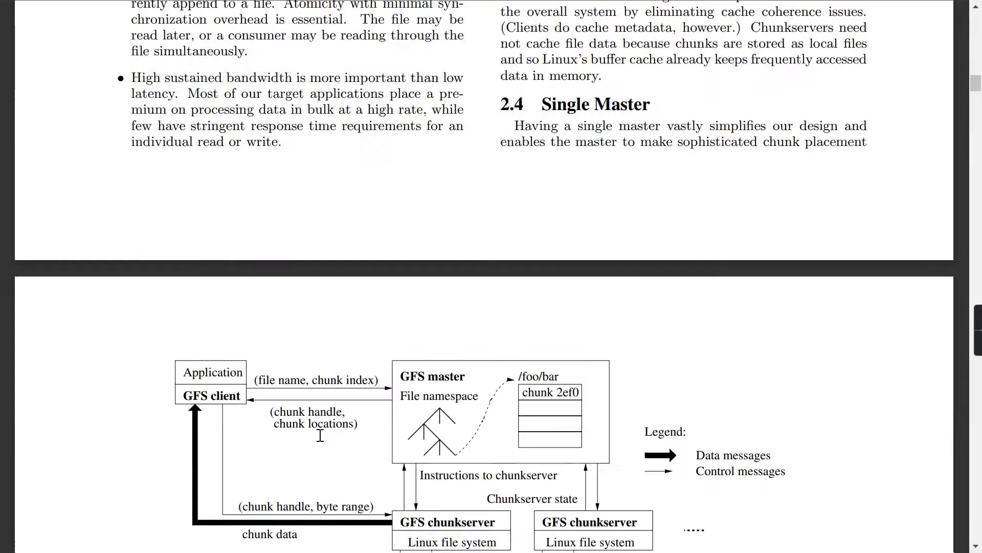
scroll(down, 3)
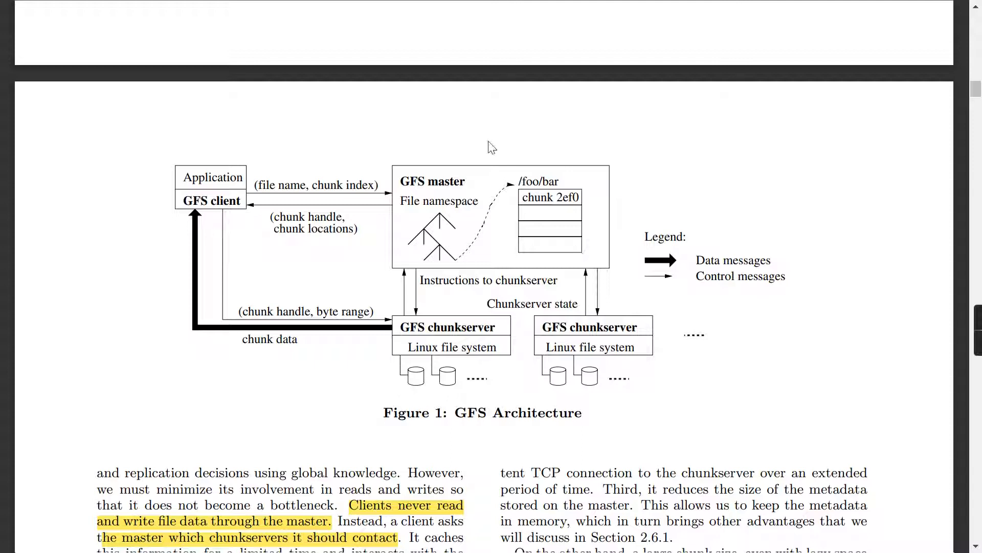
mouse_move(423, 207)
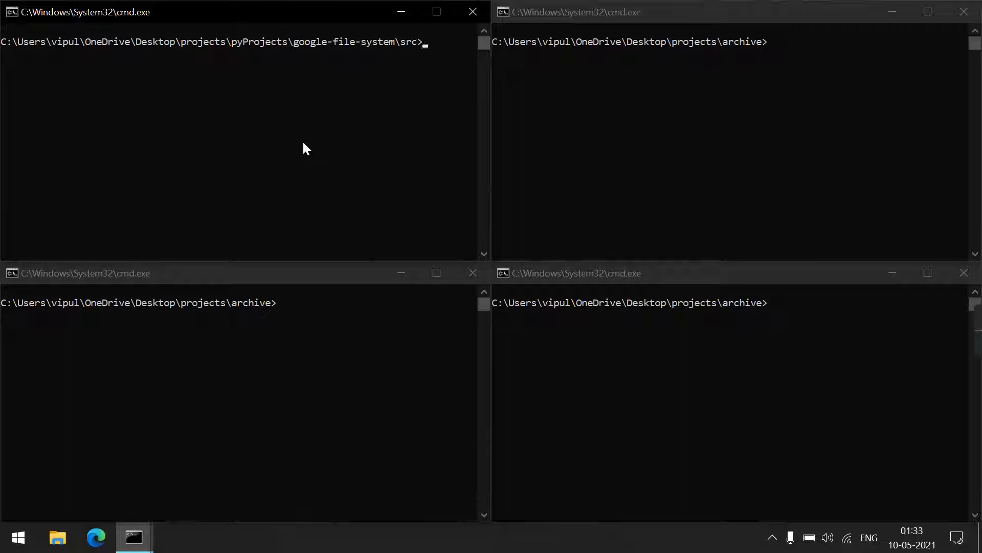
- Launch the GFS master (master.py) and the chunk servers, starting with cs1.py
text(python master.py)
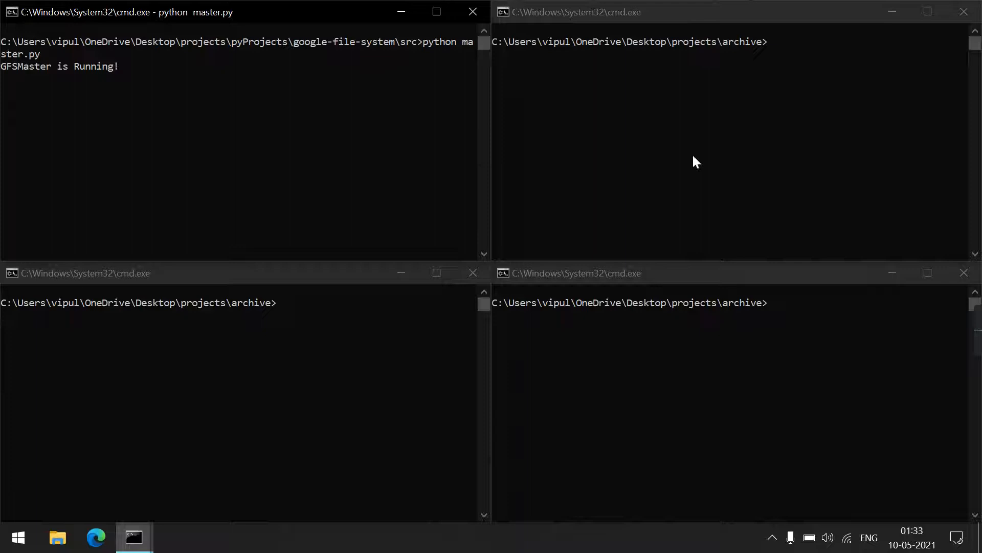
text(python cs1.py)
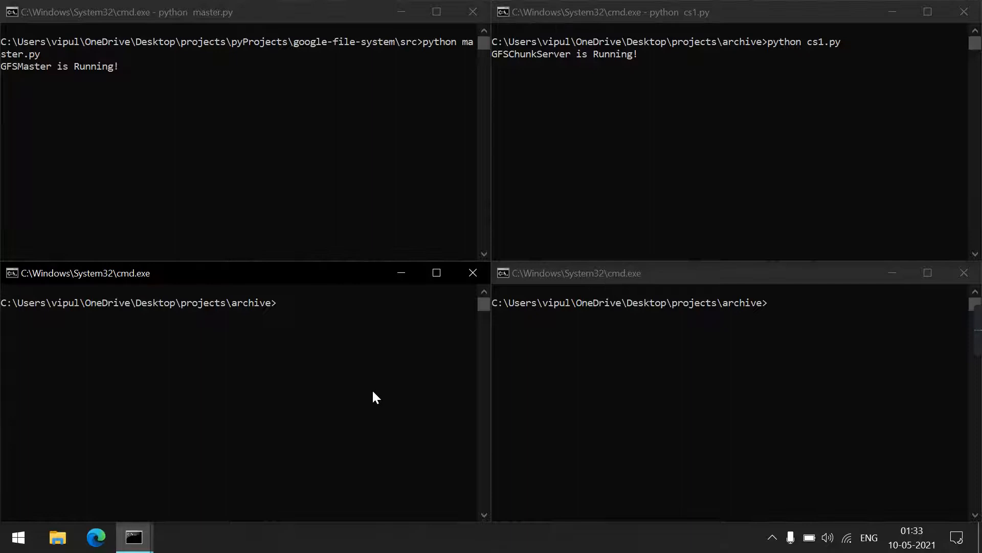
text(python c)
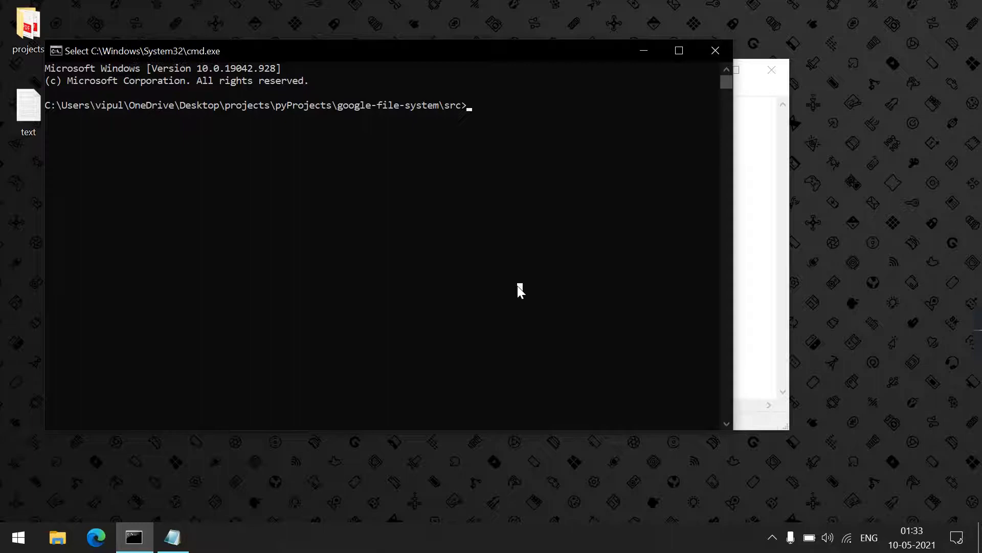
- List the empty GFS store, then create shows.txt and office.txt with TV show names
text(python client.py list)
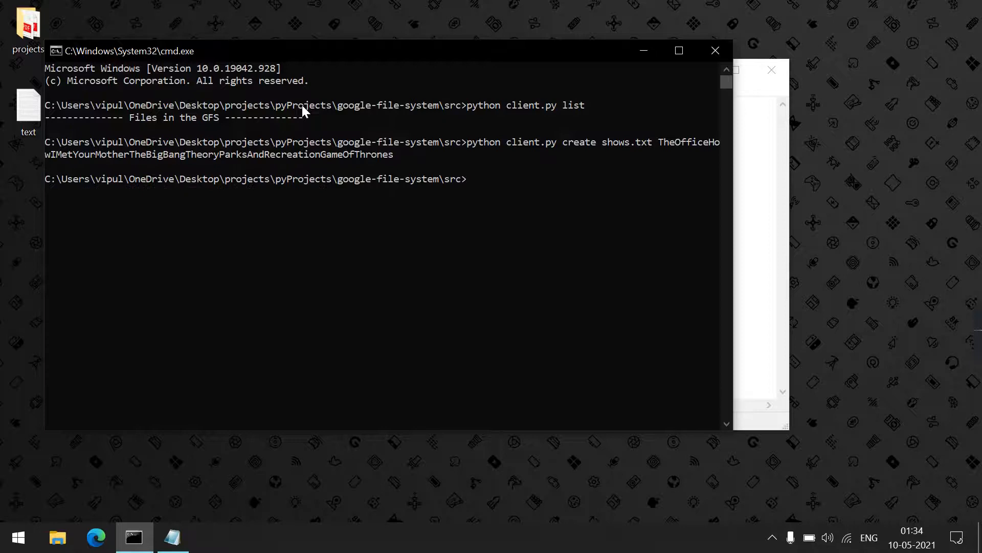
text(python client.py c)
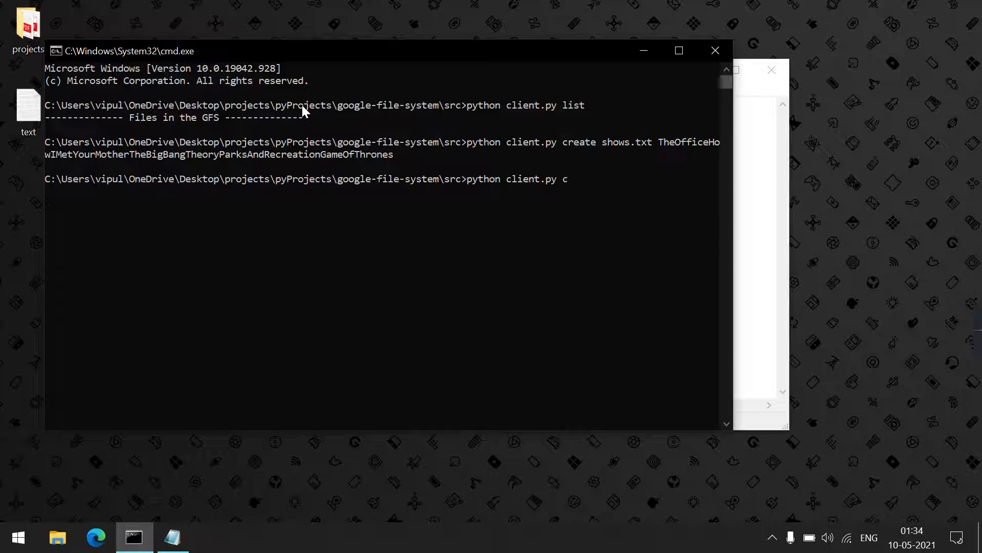
text(reate office.txt TheOfficeHowIMetYourMotherTheBigBangTheoryParksAndRecreationGameOf)
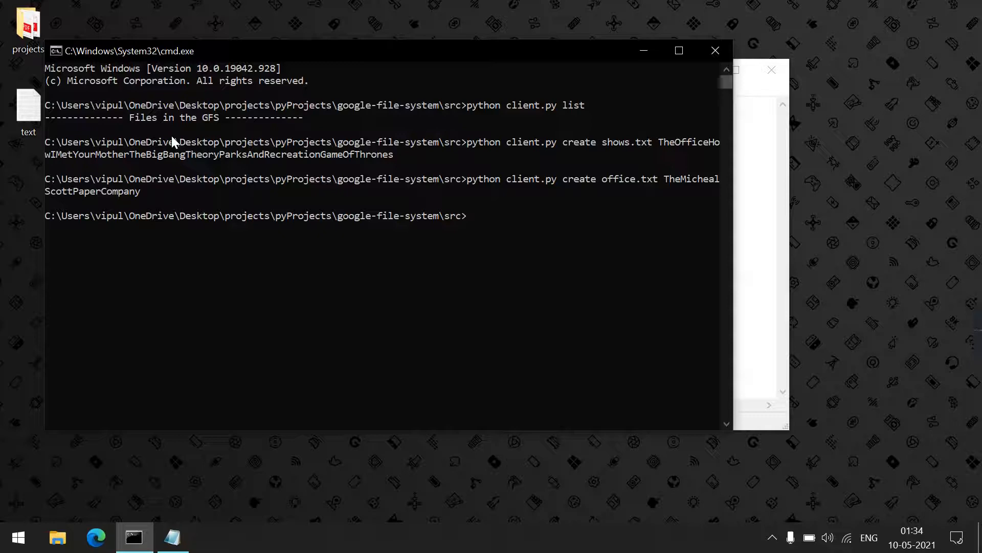
- List the files shows.txt and office.txt, then delete office.txt
text(python client.py list)
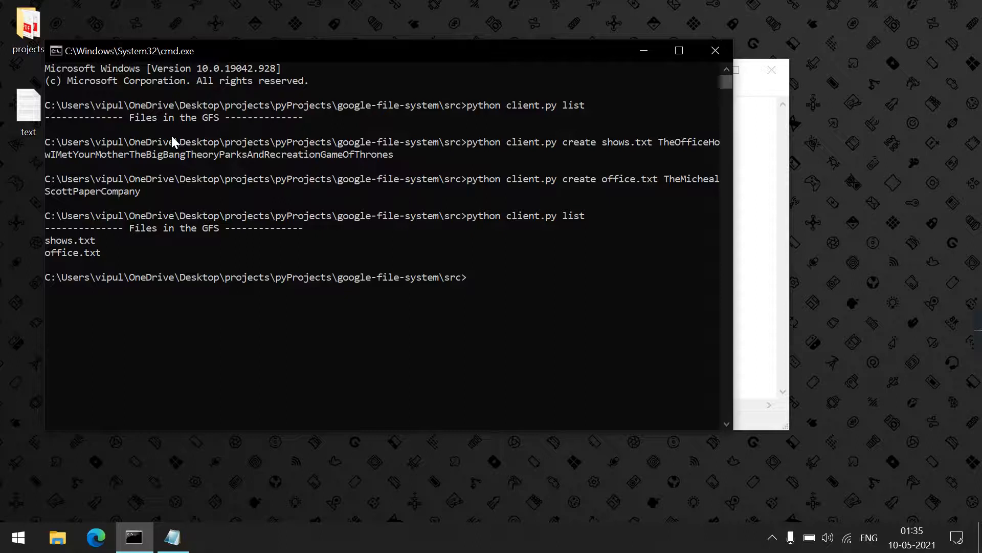
text(python client.py delete)
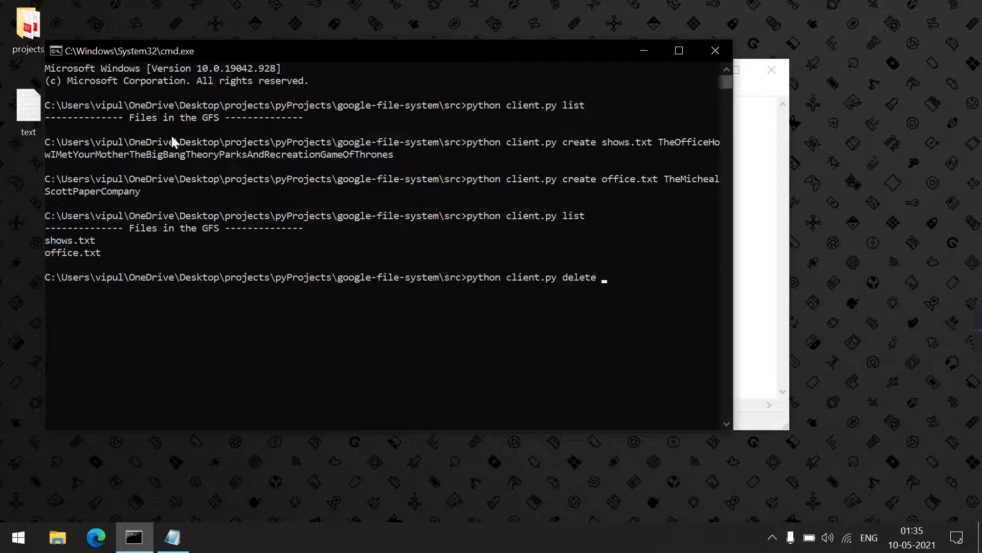
text(office.txt)
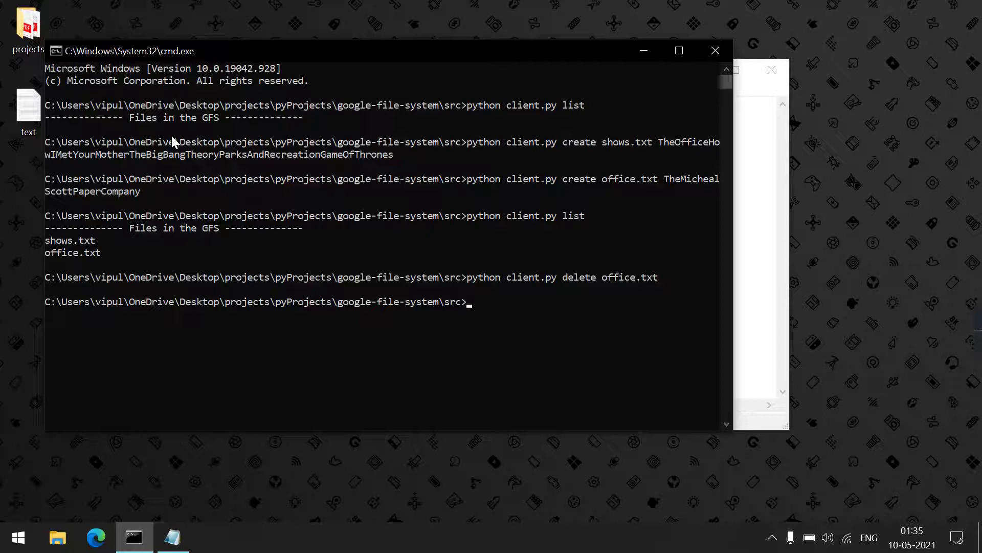
- Append ModernFamily to shows.txt
text(python client.py append)
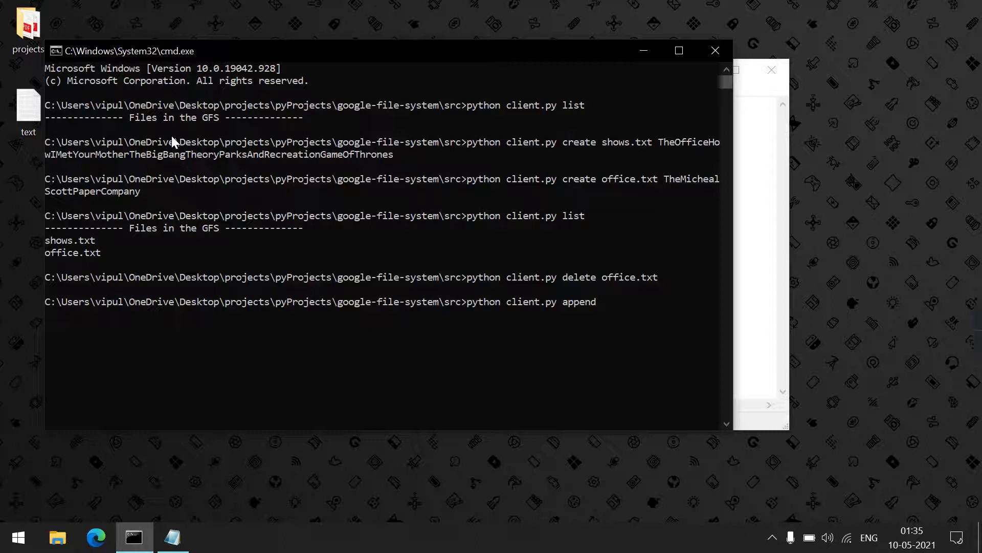
text(shows.txt ModernFami)
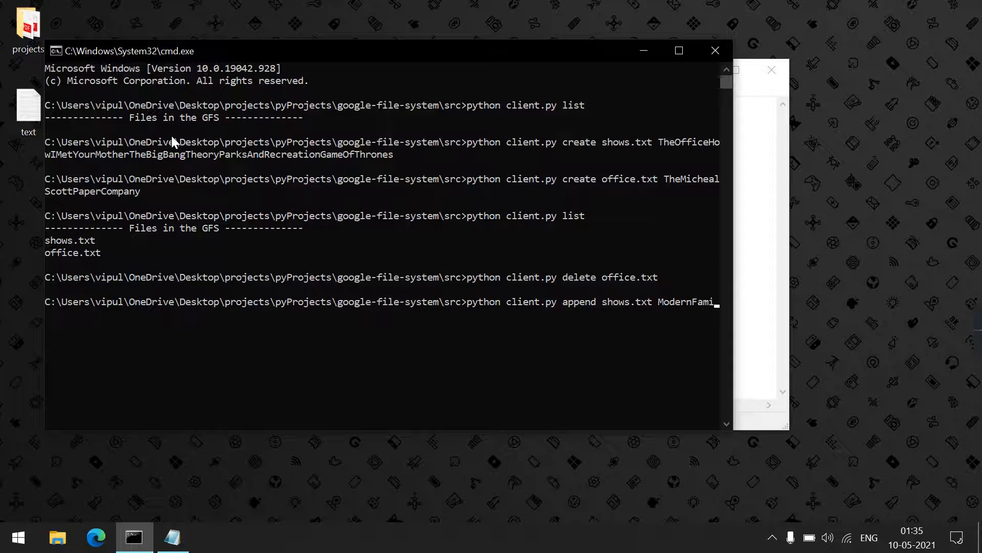
text(pytho)
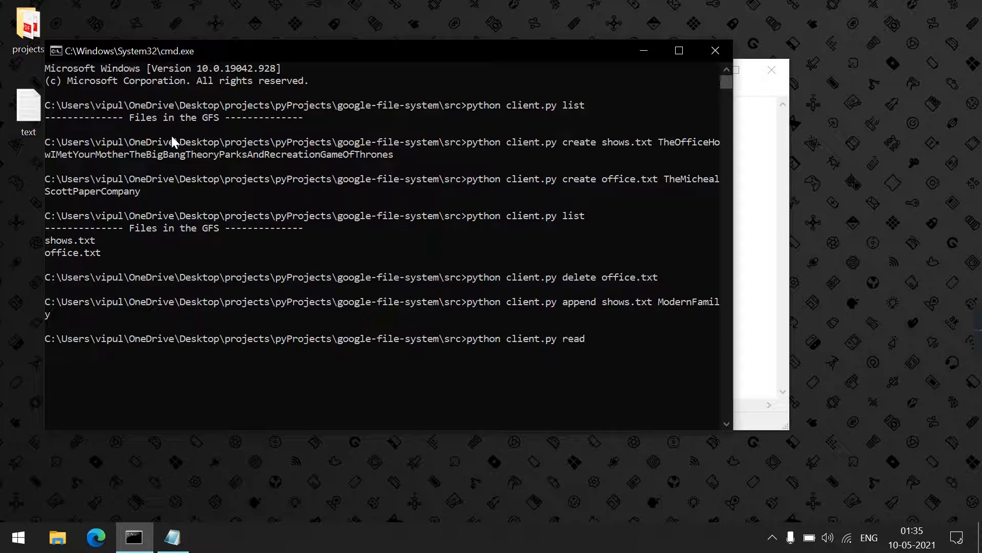
- Read shows.txt back, showing its contents ending with ModernFamily
text(shows.txt)
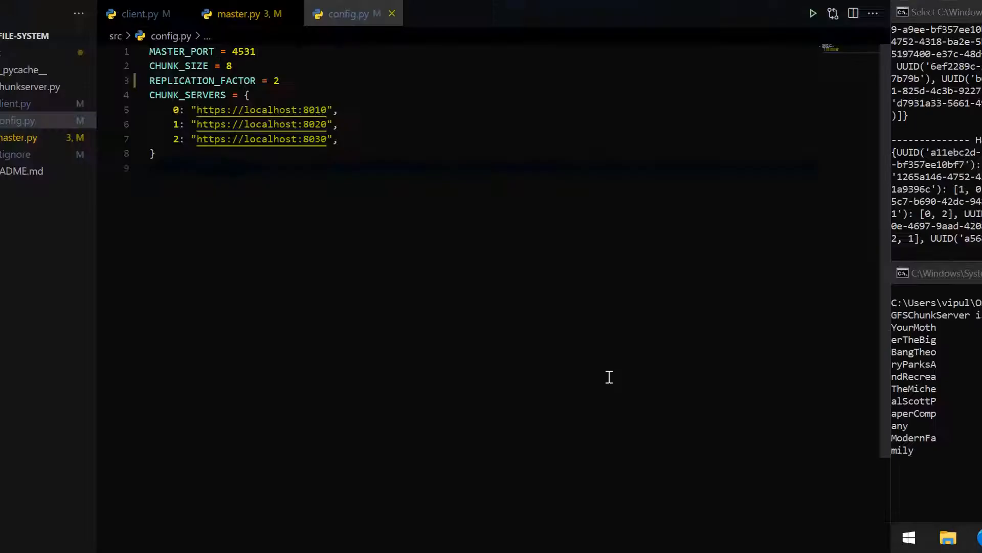
- Show config.py: replication factor 2, chunk servers on ports 8010, 8020, 8030
click(17, 16)
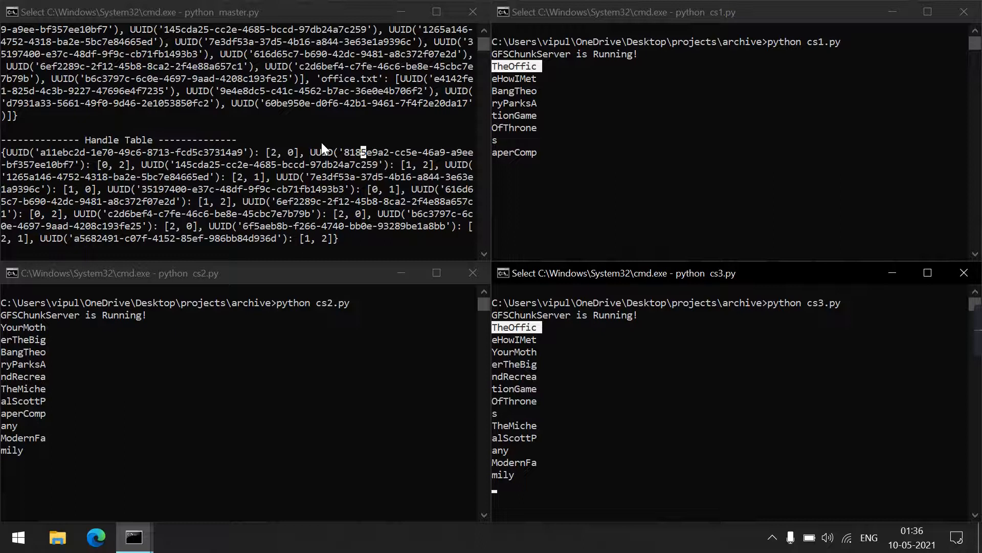
- Stop one of the three chunk servers with Ctrl+C
key(ctrl+c)
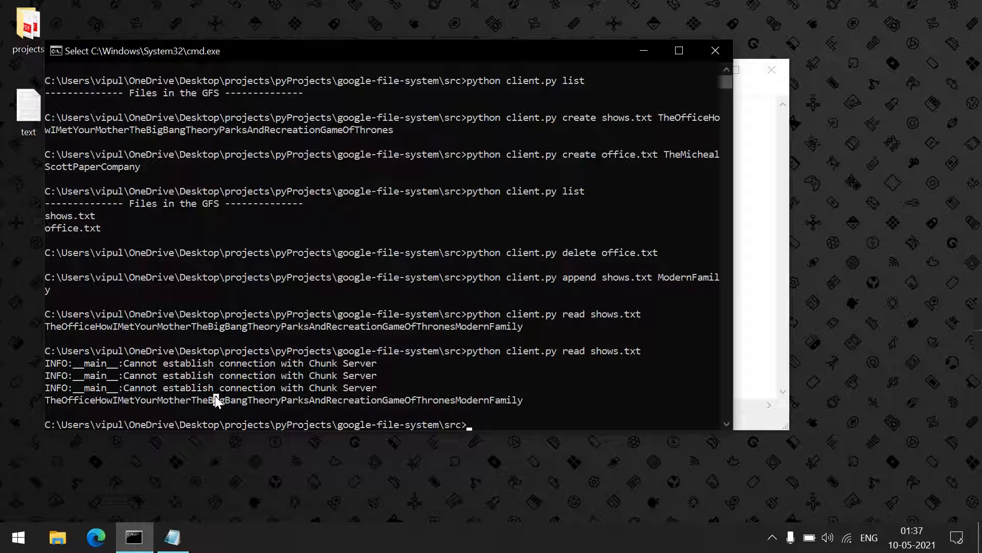
- Bring up the google-file-system README on GitHub in the browser
click(407, 537)
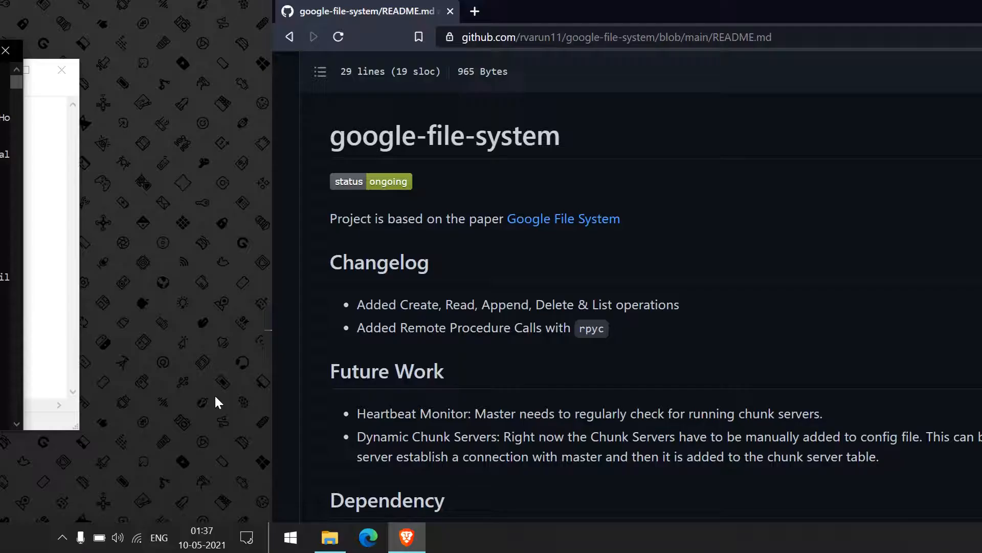